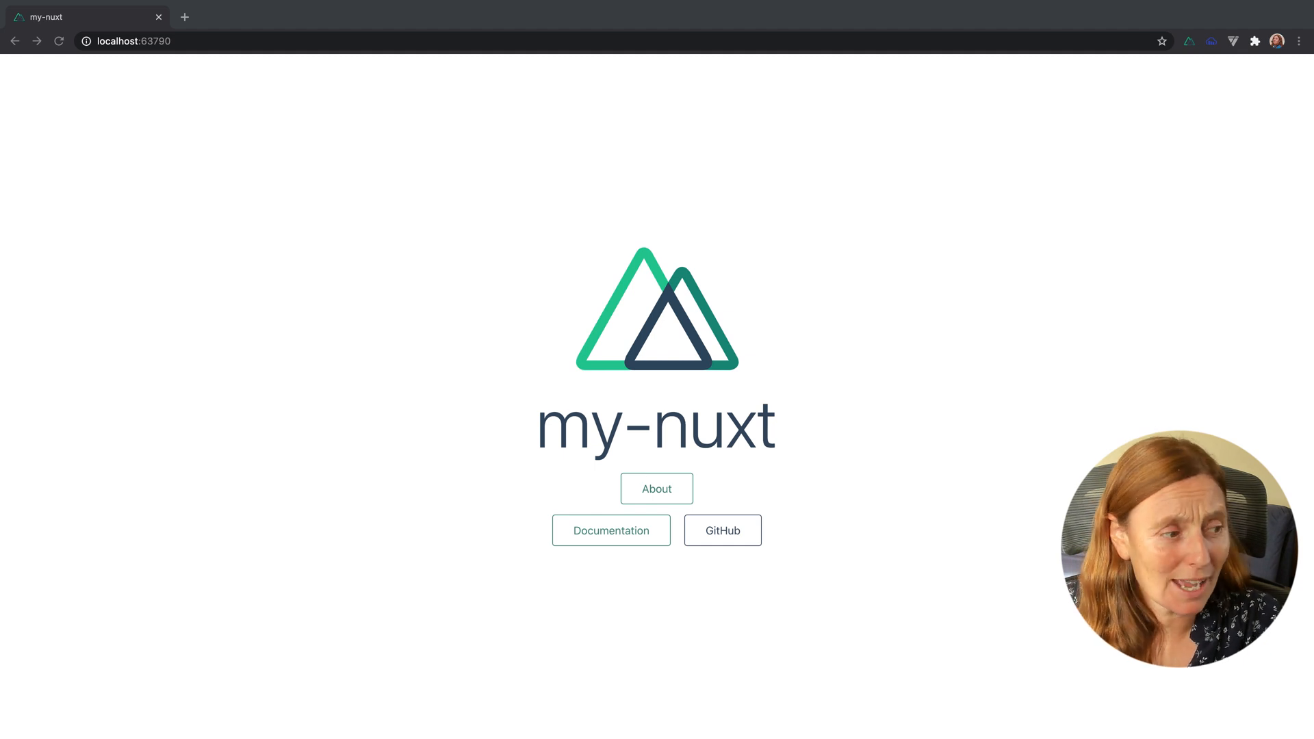
Navigate between the About and home pages, ending on About.
{"action": "left_click", "coordinate": [656, 489]}
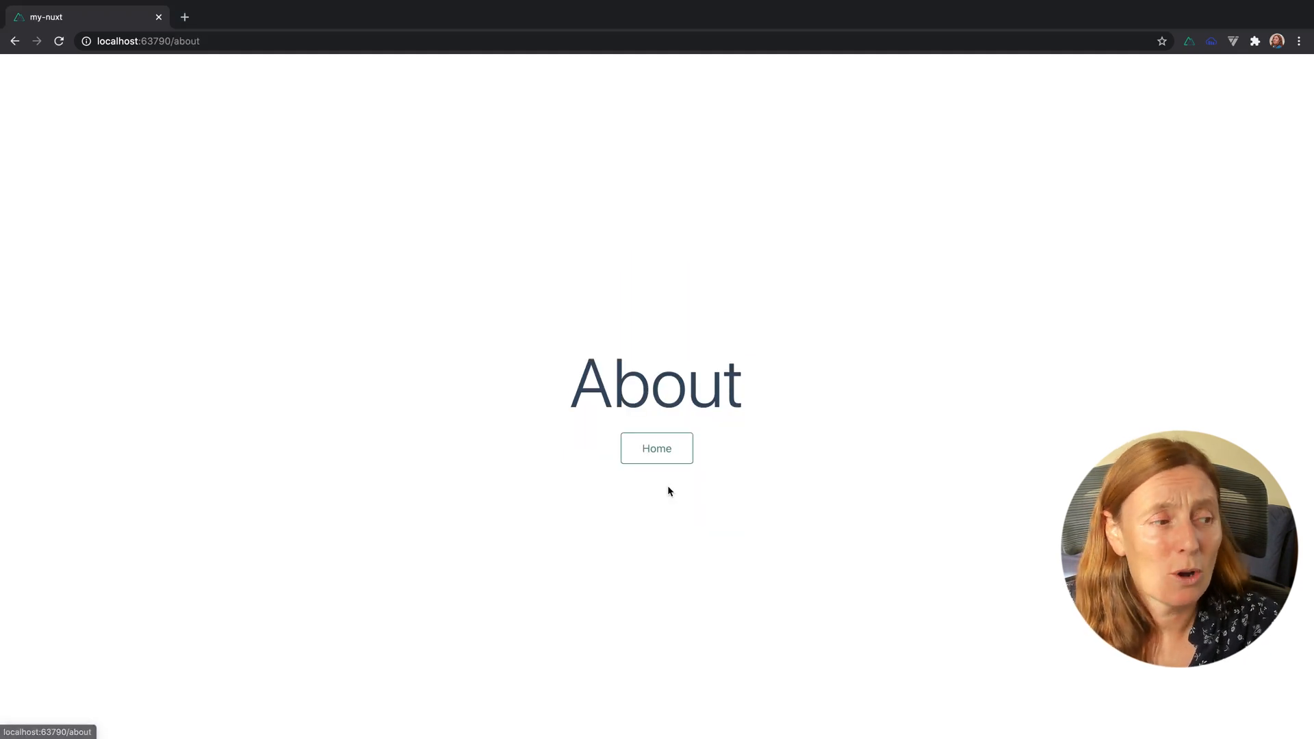
{"action": "left_click", "coordinate": [657, 448]}
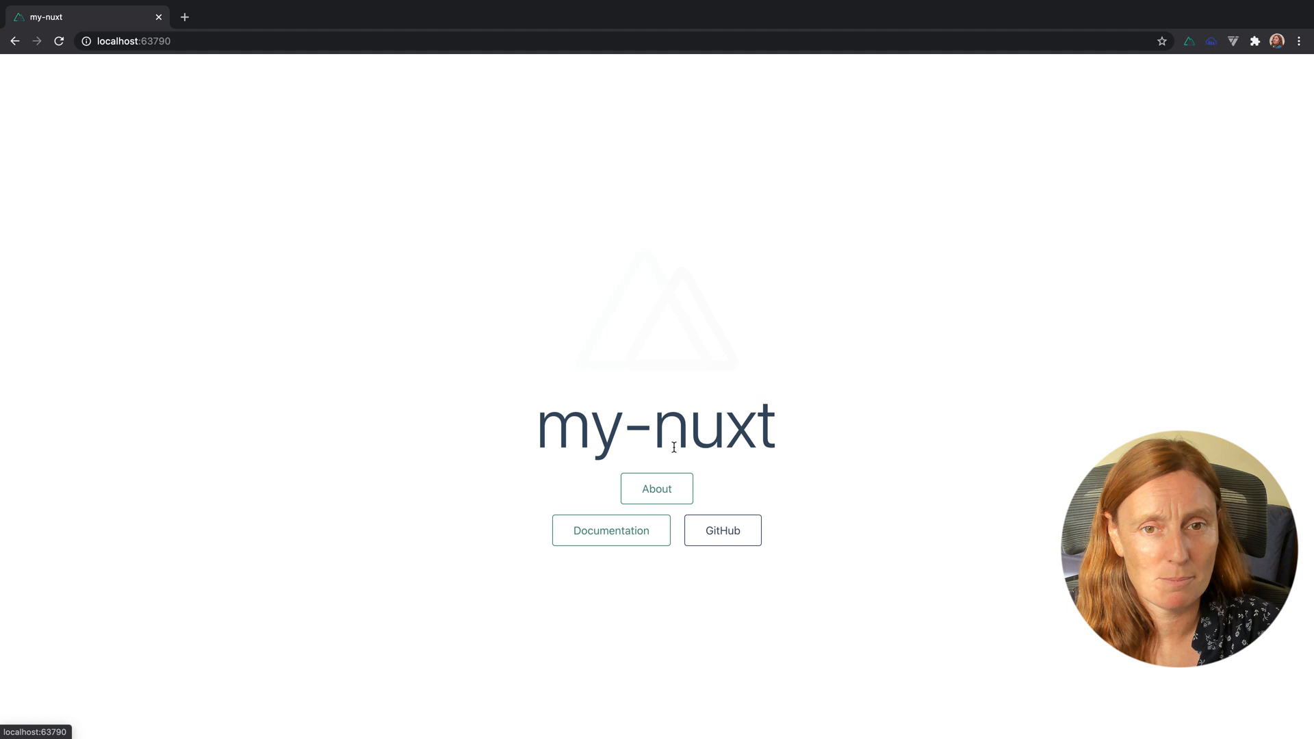
{"action": "left_click", "coordinate": [656, 489]}
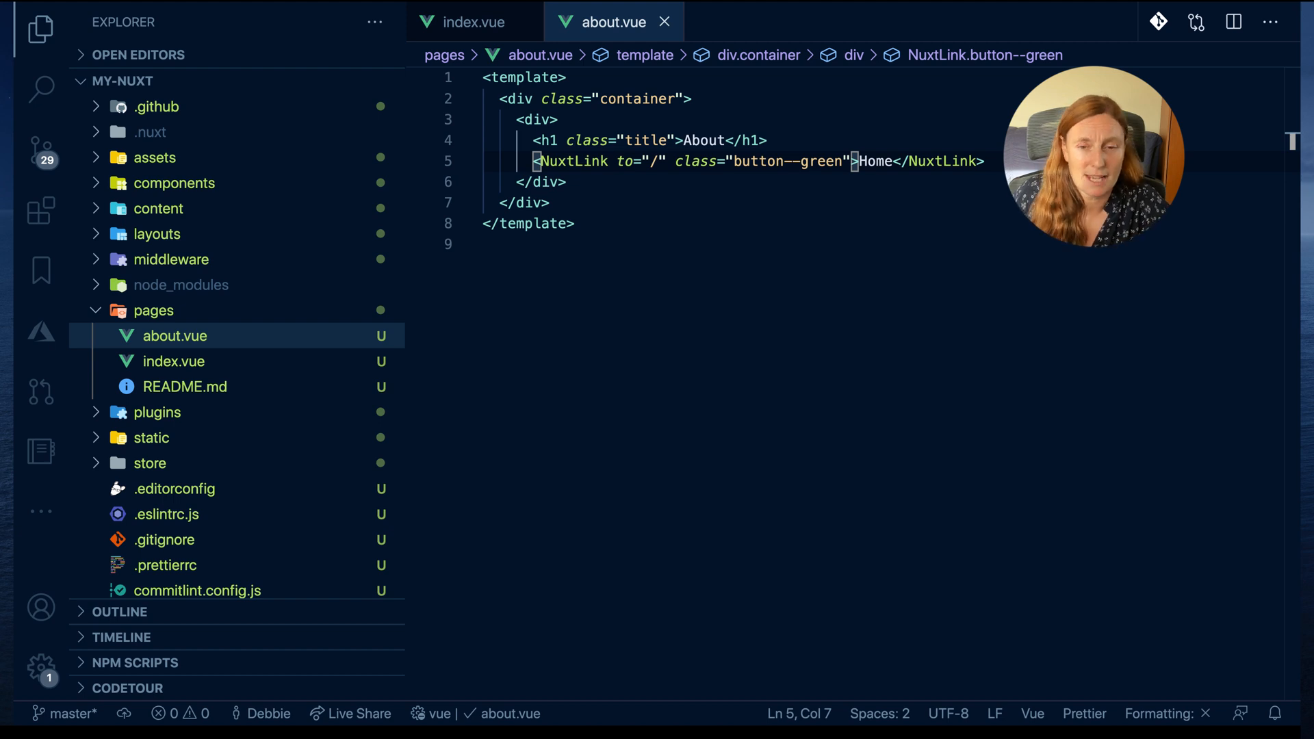
Open .nuxt/router.js and scroll to the generated /about and / routes.
{"action": "left_click", "coordinate": [150, 131]}
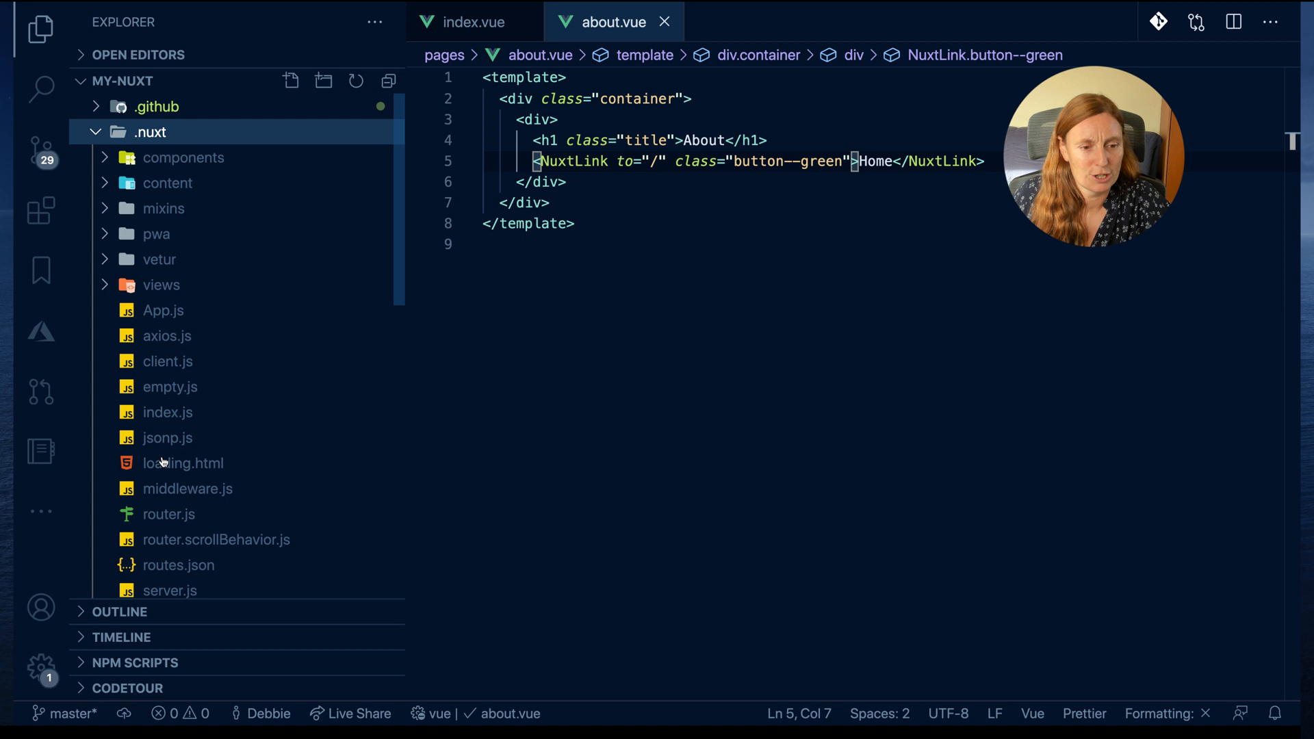
{"action": "left_click", "coordinate": [168, 514]}
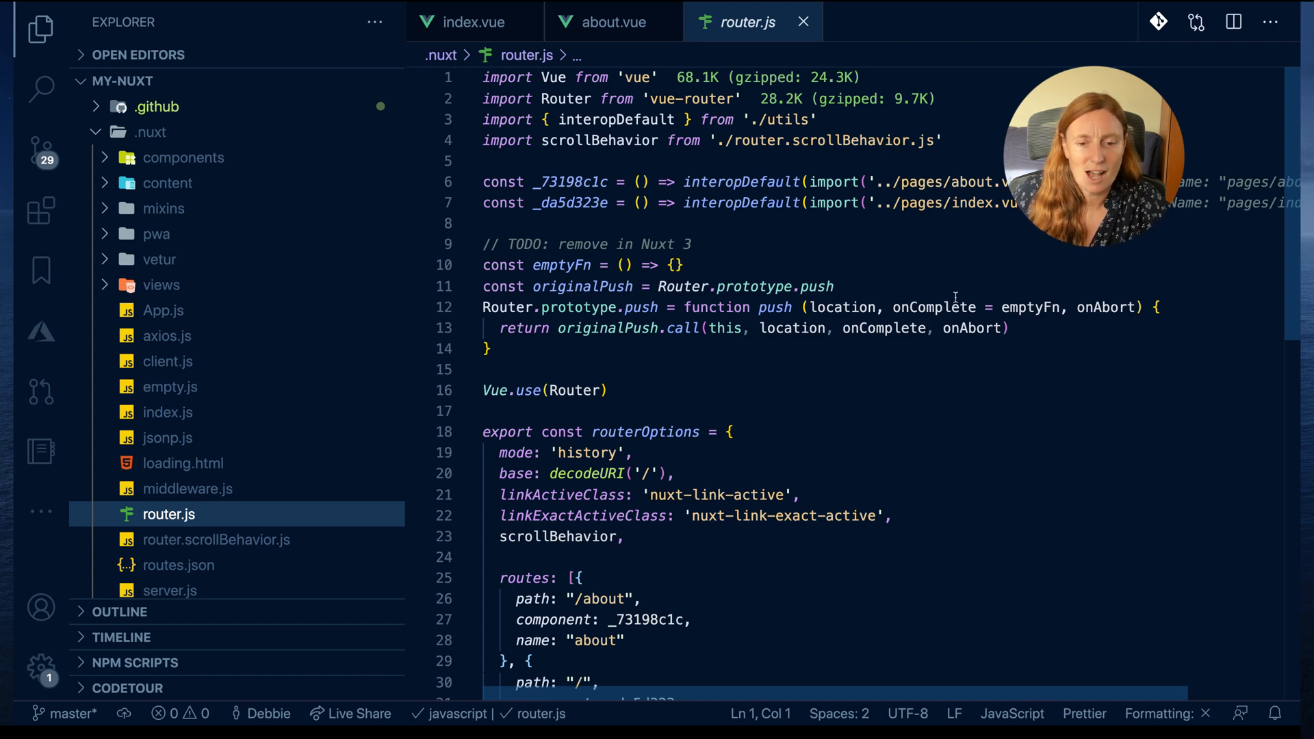
{"action": "scroll", "scroll_direction": "down", "scroll_amount": 3}
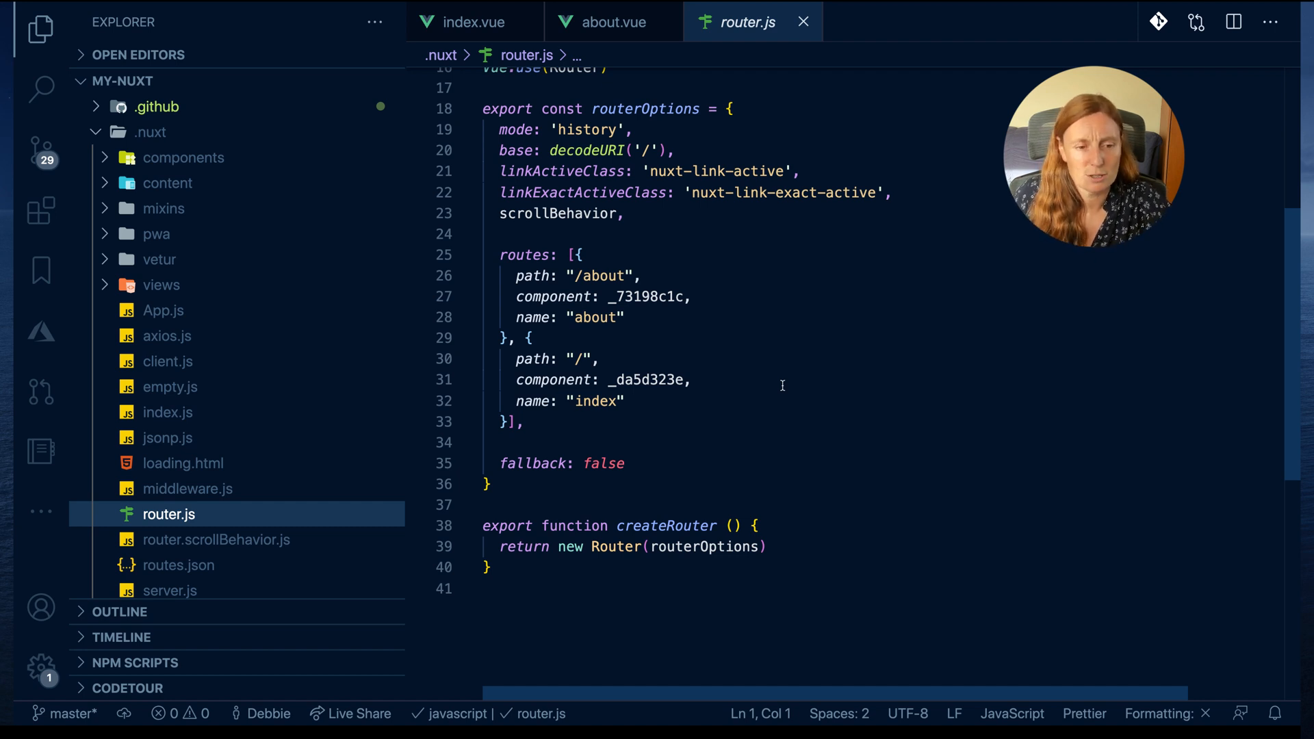
{"action": "left_click", "coordinate": [416, 339]}
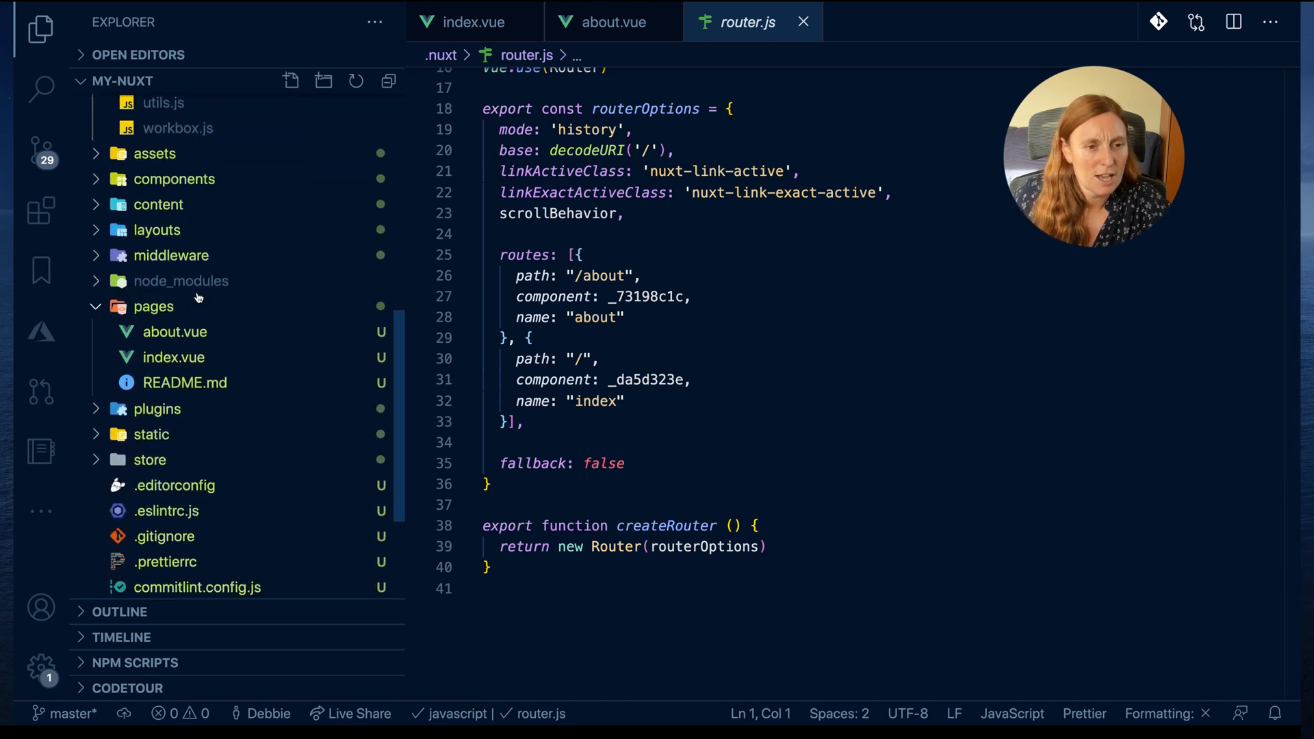
Create contact.vue in the pages folder and begin its <template> markup.
{"action": "right_click", "coordinate": [154, 306]}
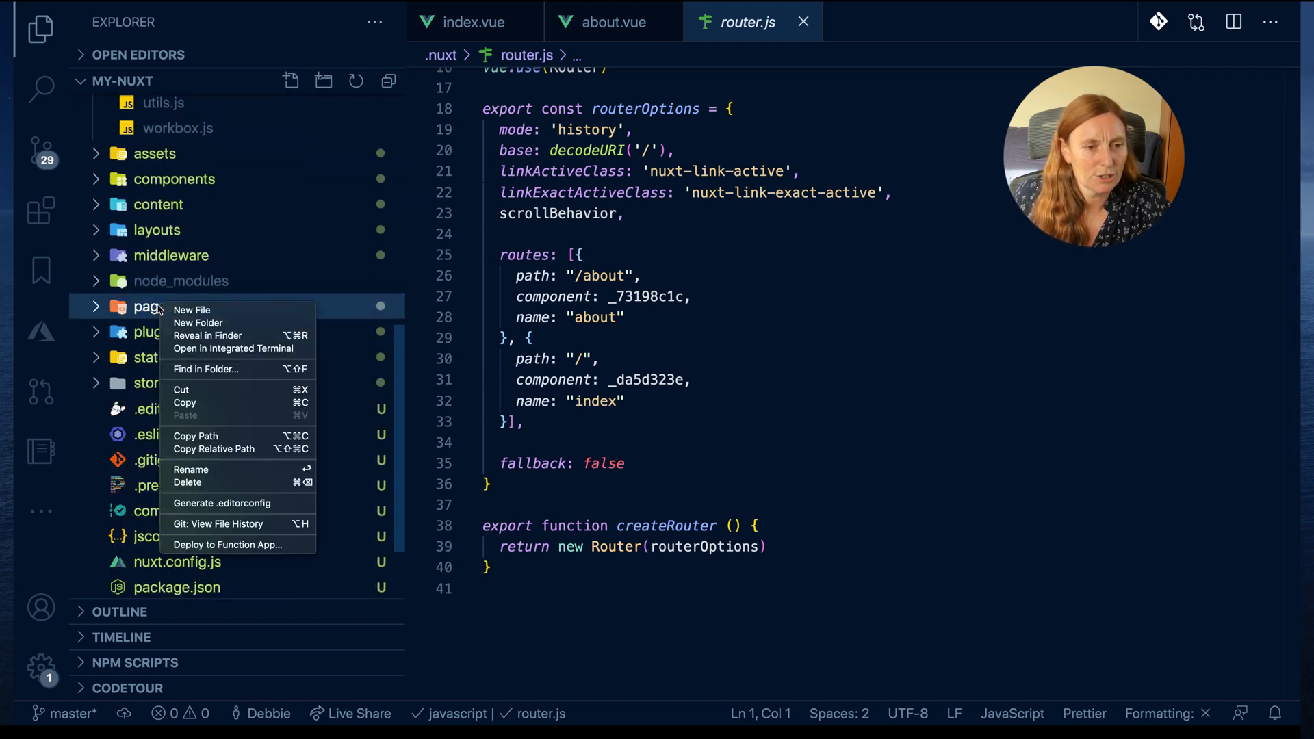
{"action": "left_click", "coordinate": [191, 310]}
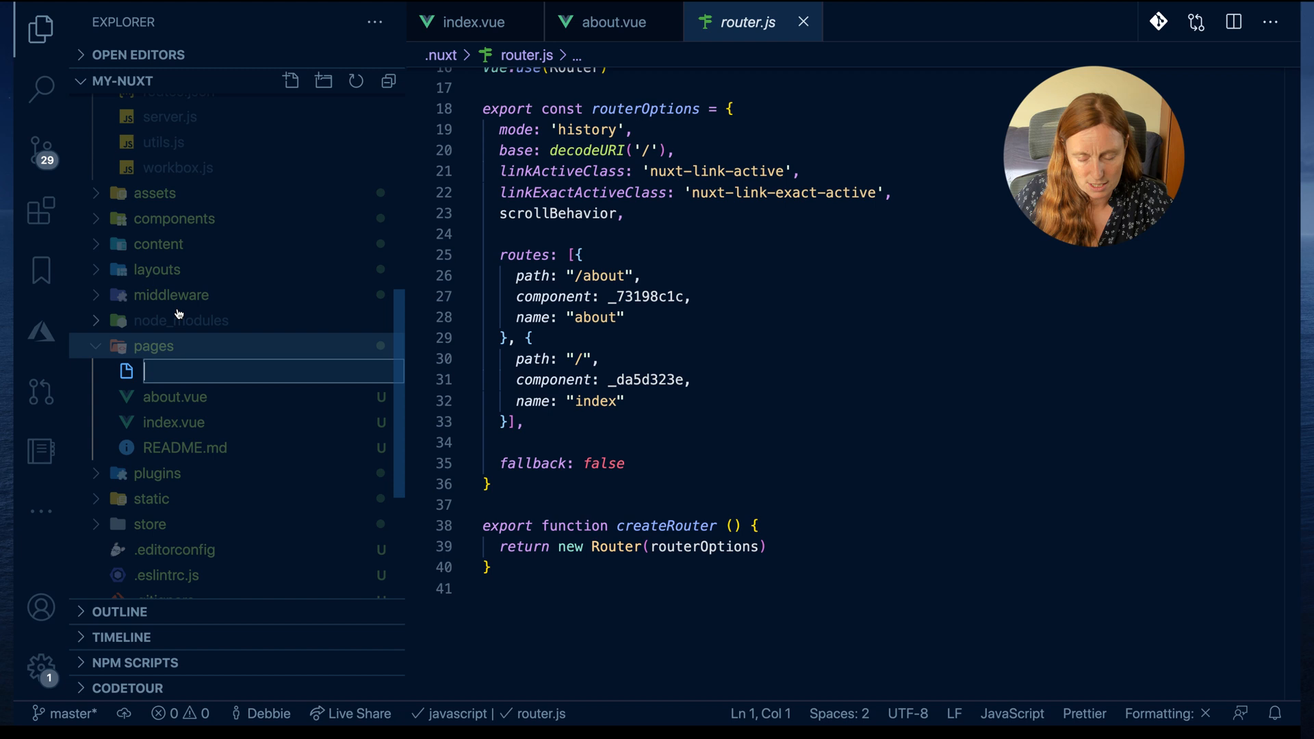
{"action": "type", "text": "contact"}
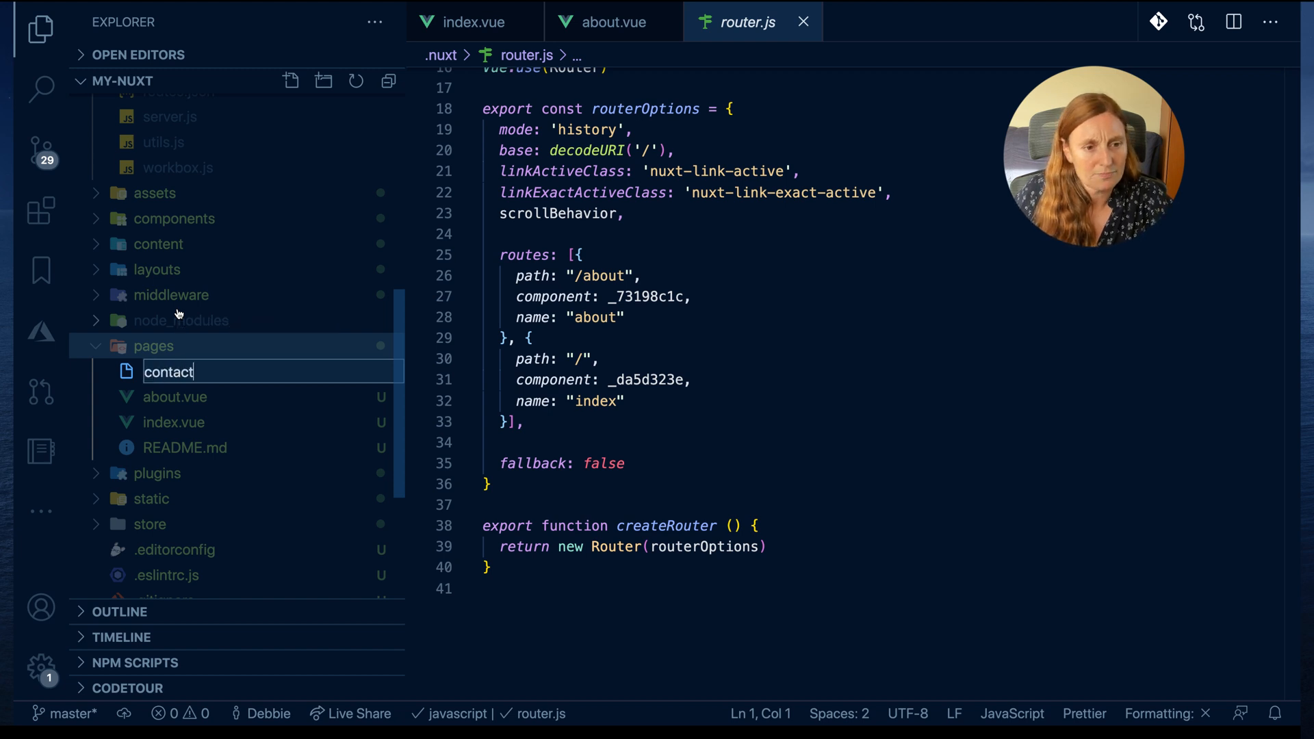
{"action": "key", "text": "Enter"}
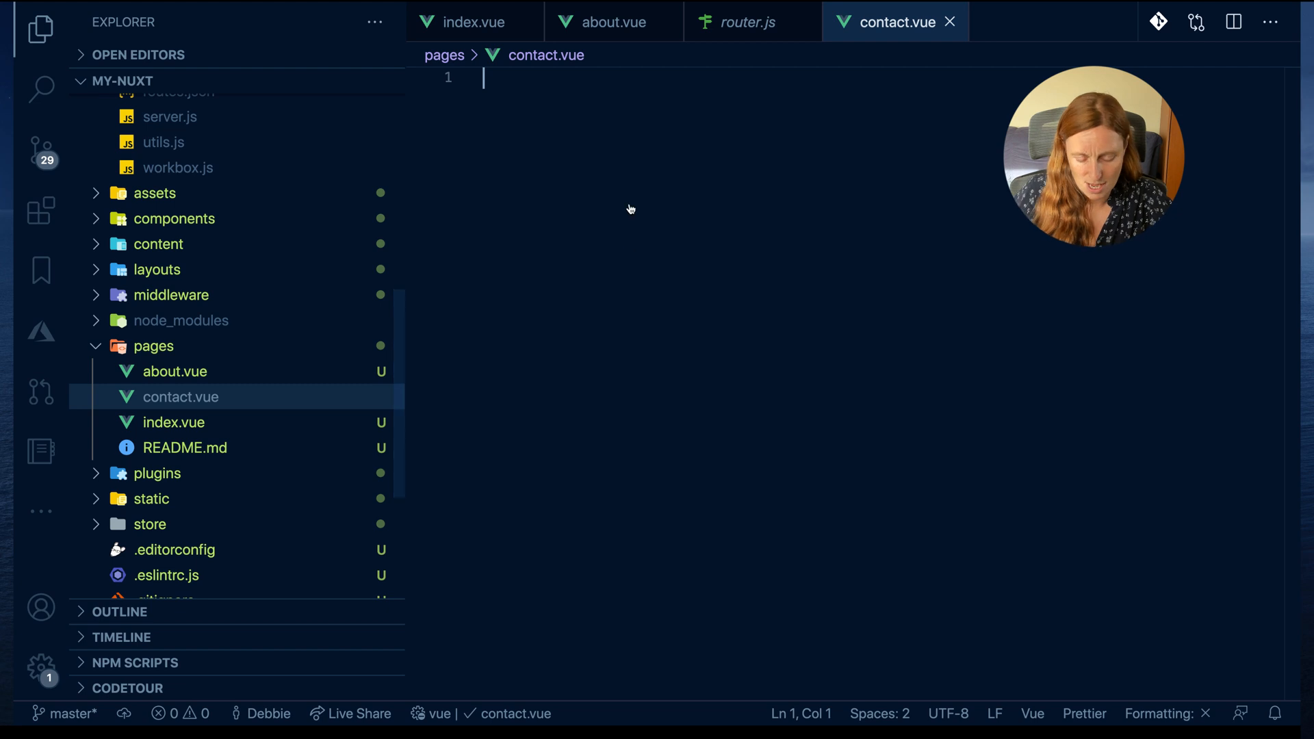
{"action": "type", "text": "<template>"}
{"action": "type", "text": "<h2>hello from me</h2>"}
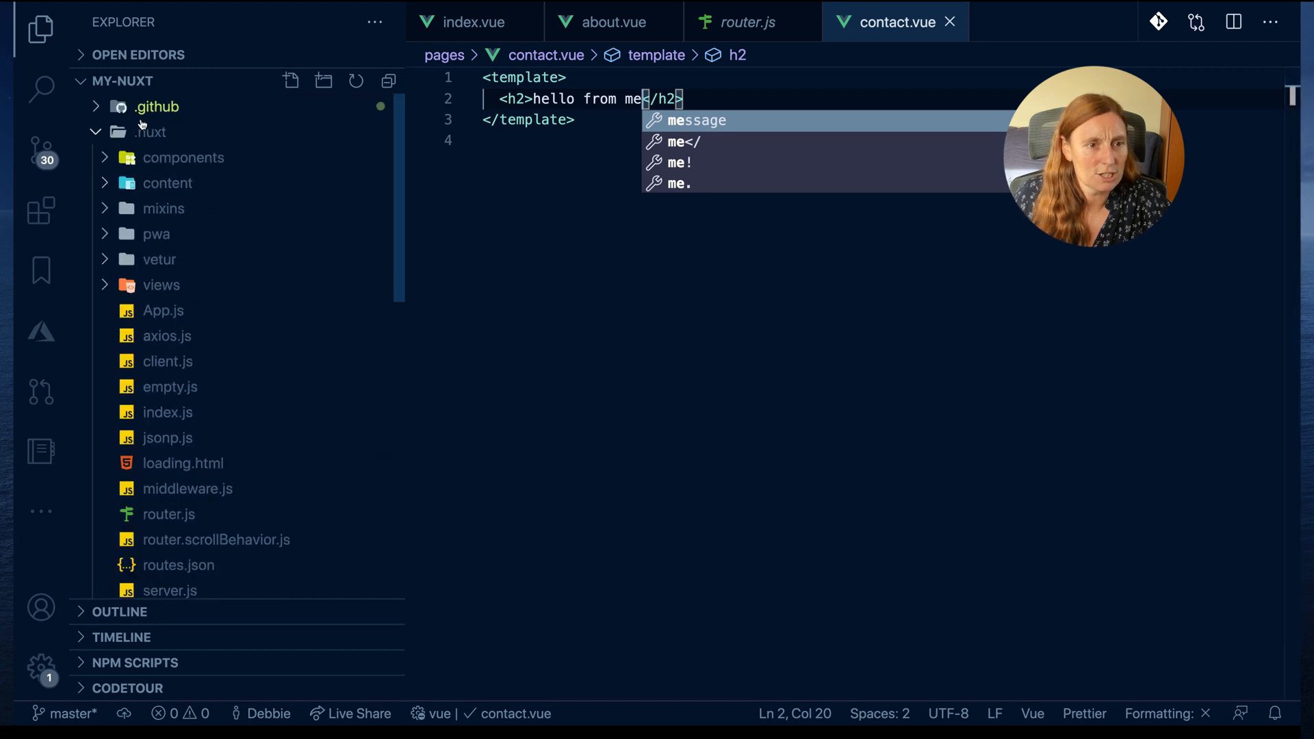
{"action": "mouse_move", "coordinate": [167, 467]}
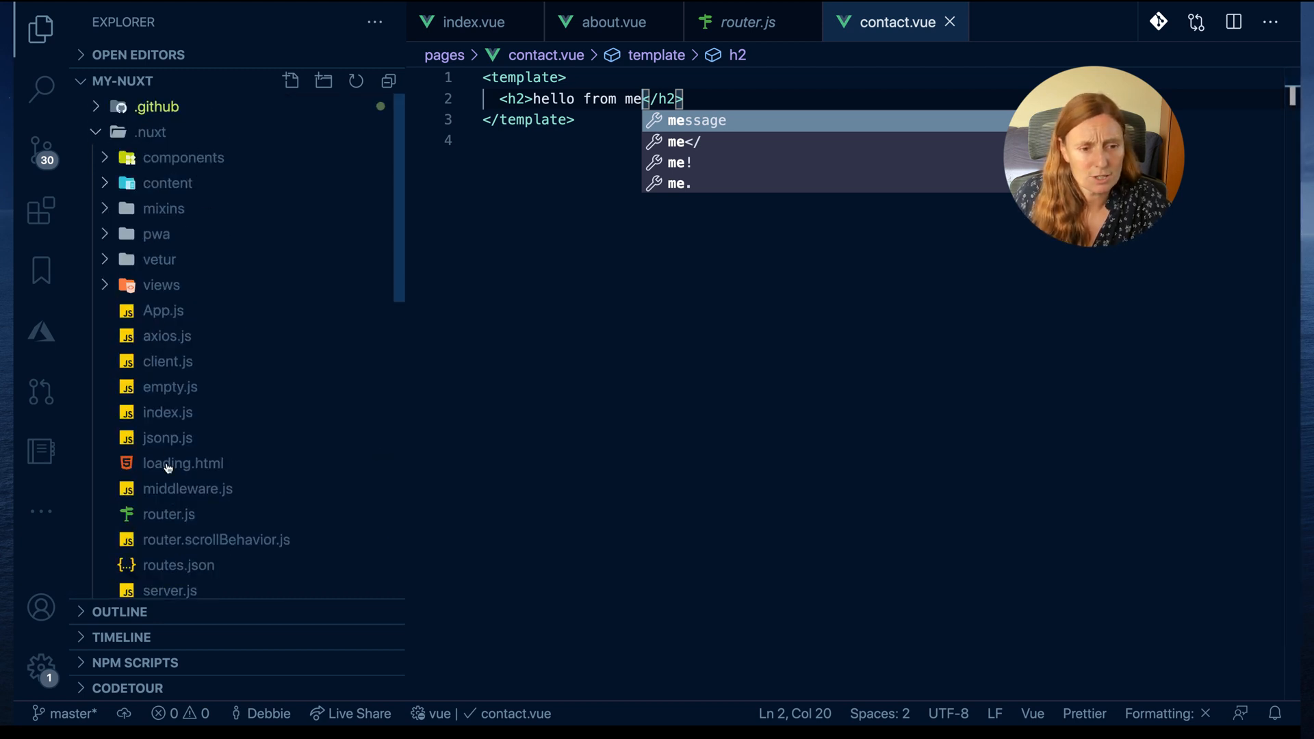
Reopen .nuxt/router.js to see the new contact page import.
{"action": "left_click", "coordinate": [168, 514]}
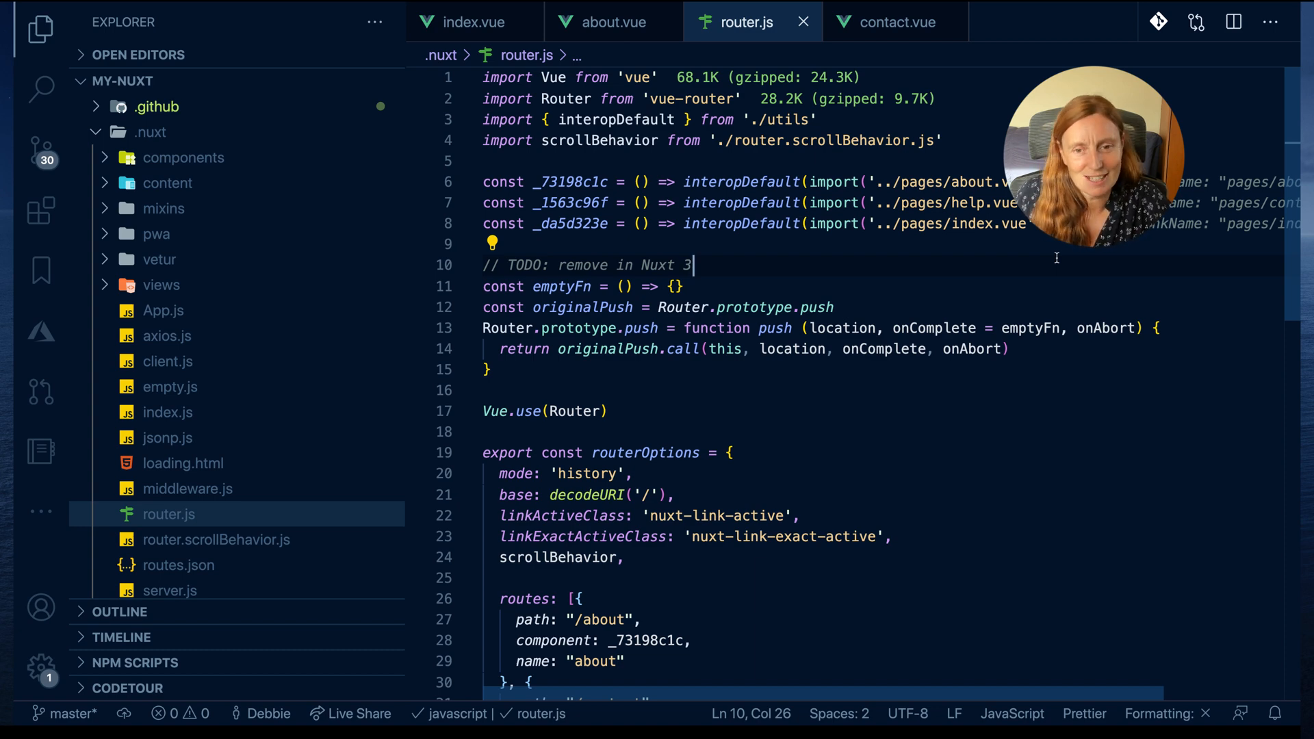
Scroll router.js down to the routes array with the new /contact entry.
{"action": "scroll", "scroll_direction": "down", "scroll_amount": 3}
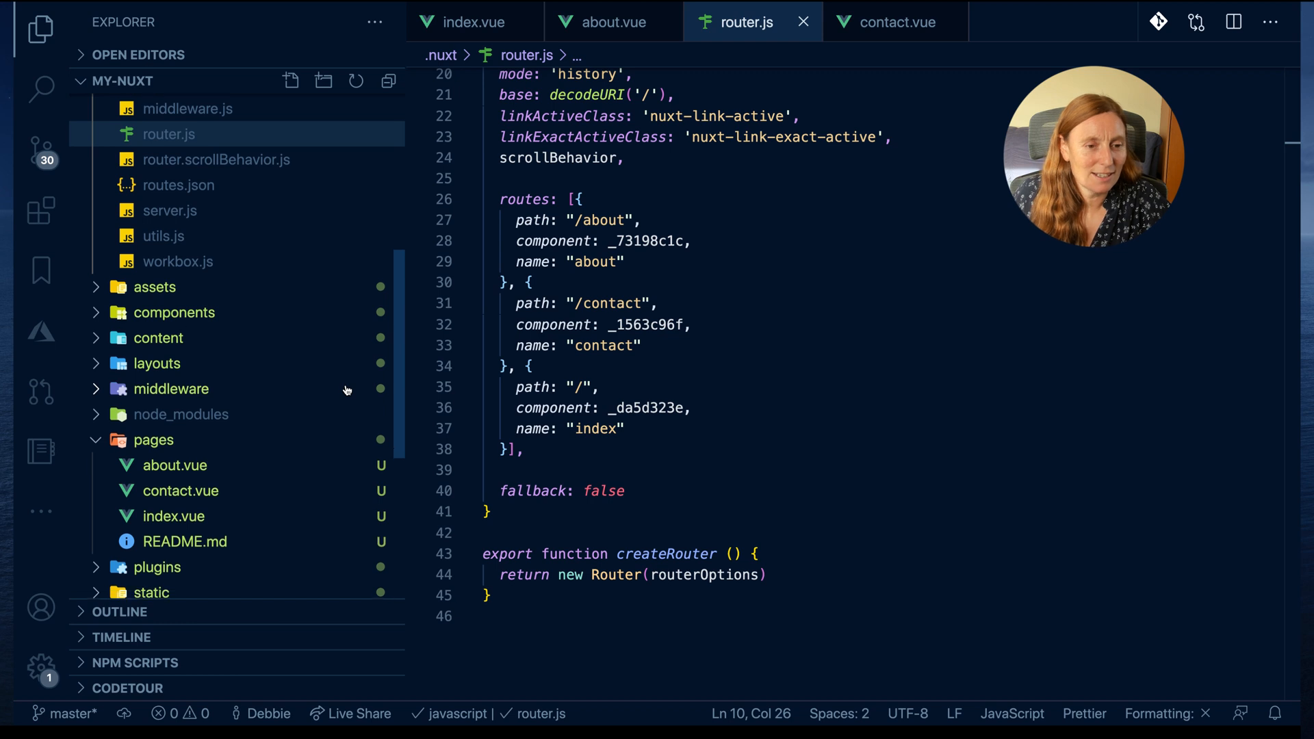
{"action": "scroll", "scroll_direction": "down", "scroll_amount": 3}
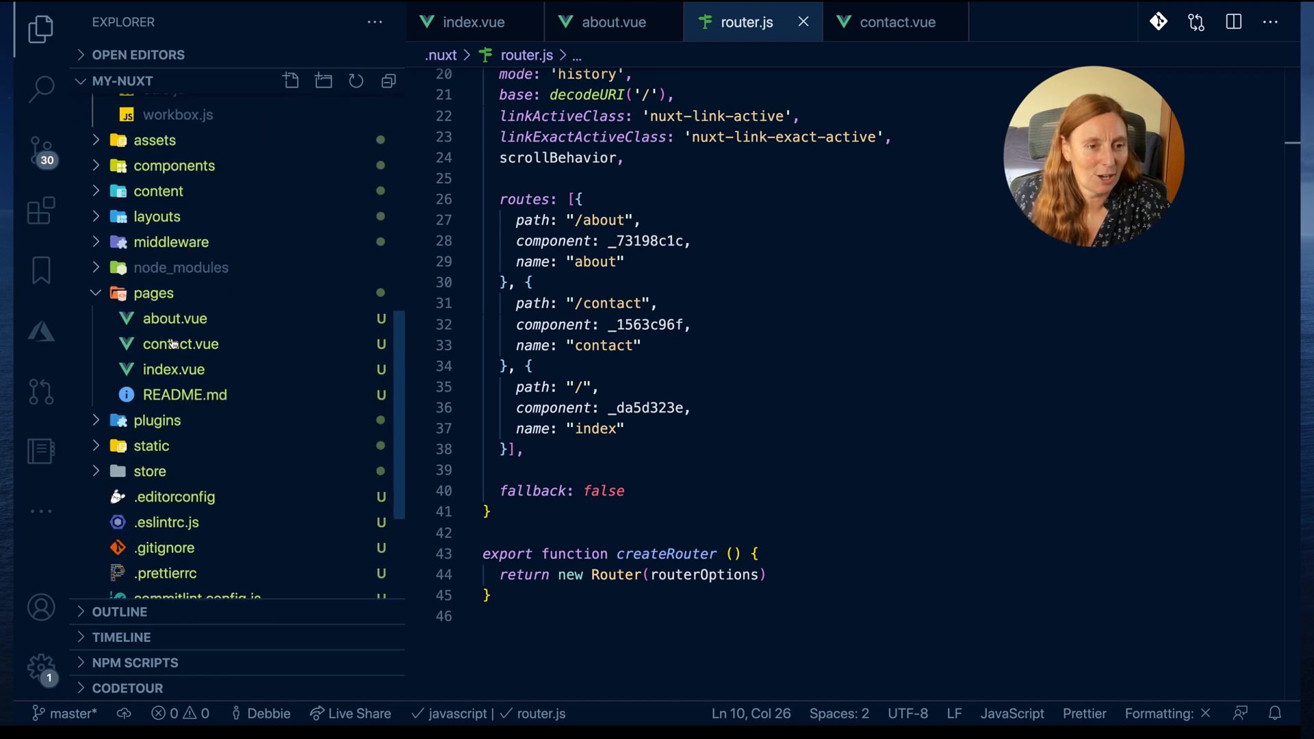
Create why-is-this-working.vue in the pages folder.
{"action": "right_click", "coordinate": [153, 292]}
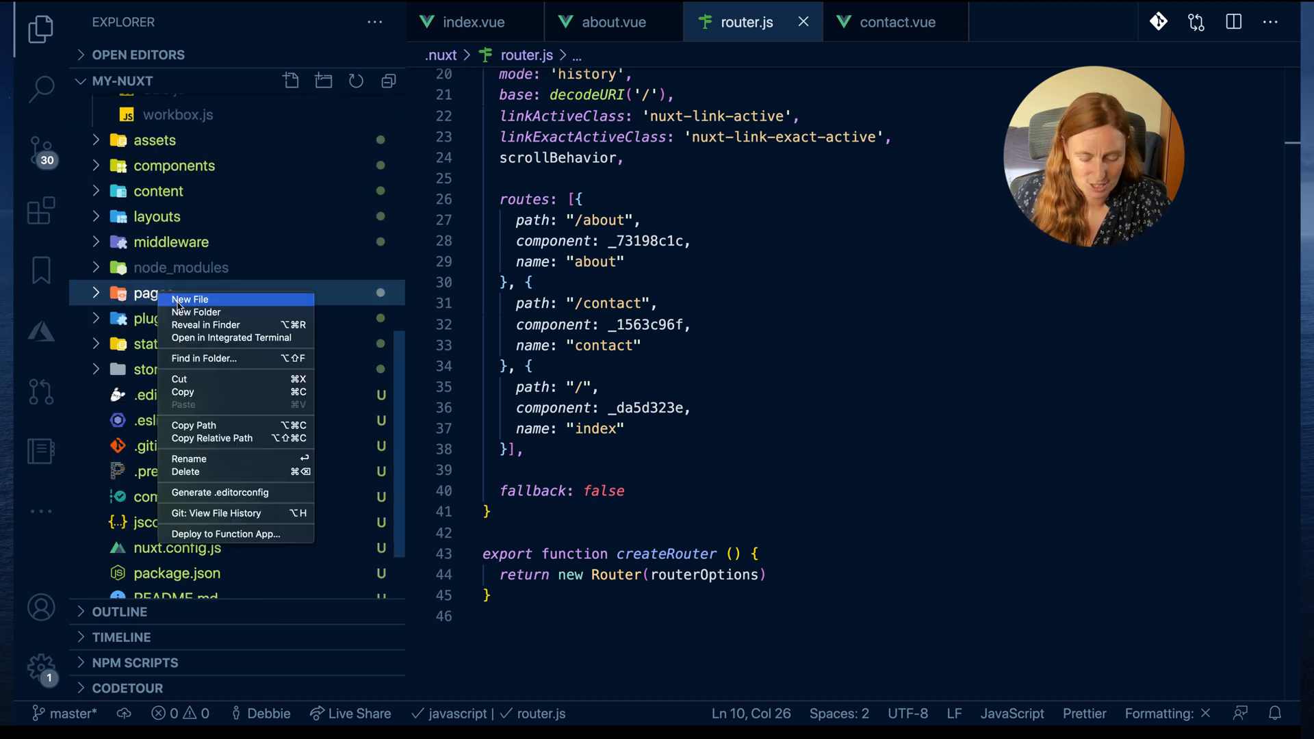
{"action": "left_click", "coordinate": [191, 299]}
{"action": "type", "text": "why"}
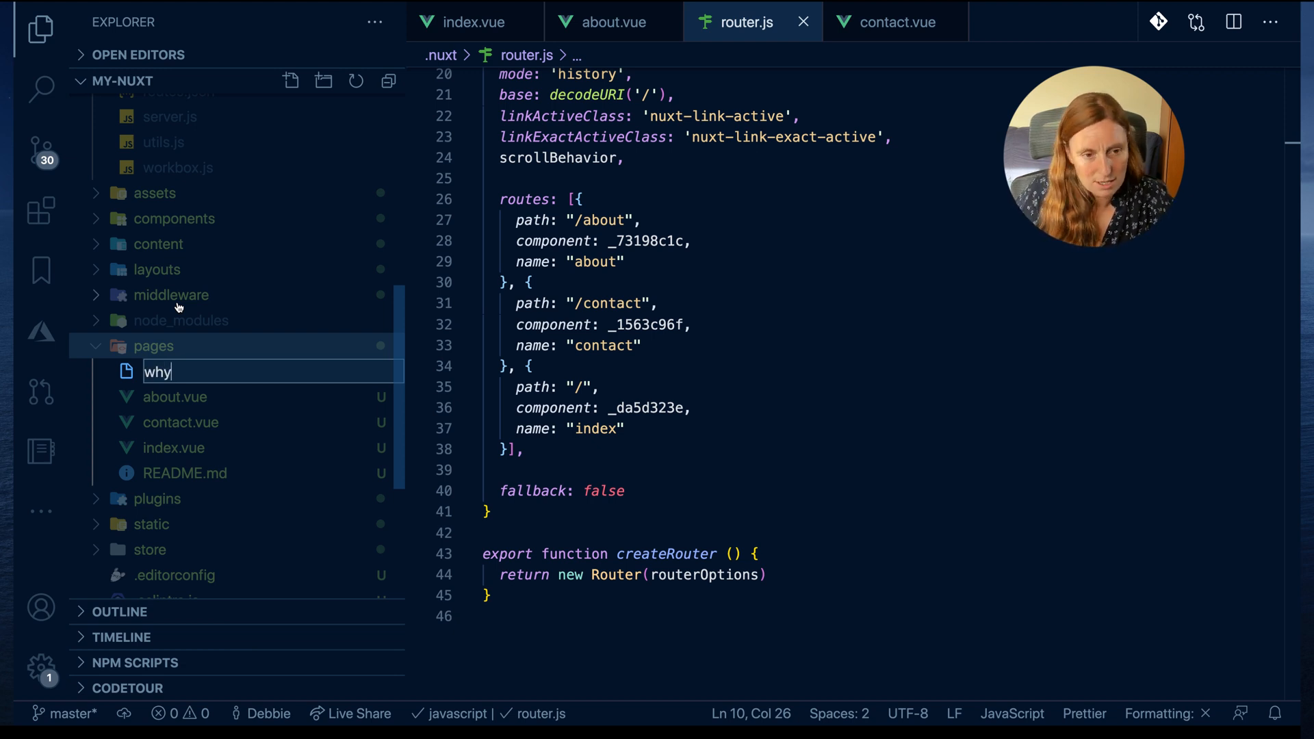
{"action": "type", "text": "-is-this"}
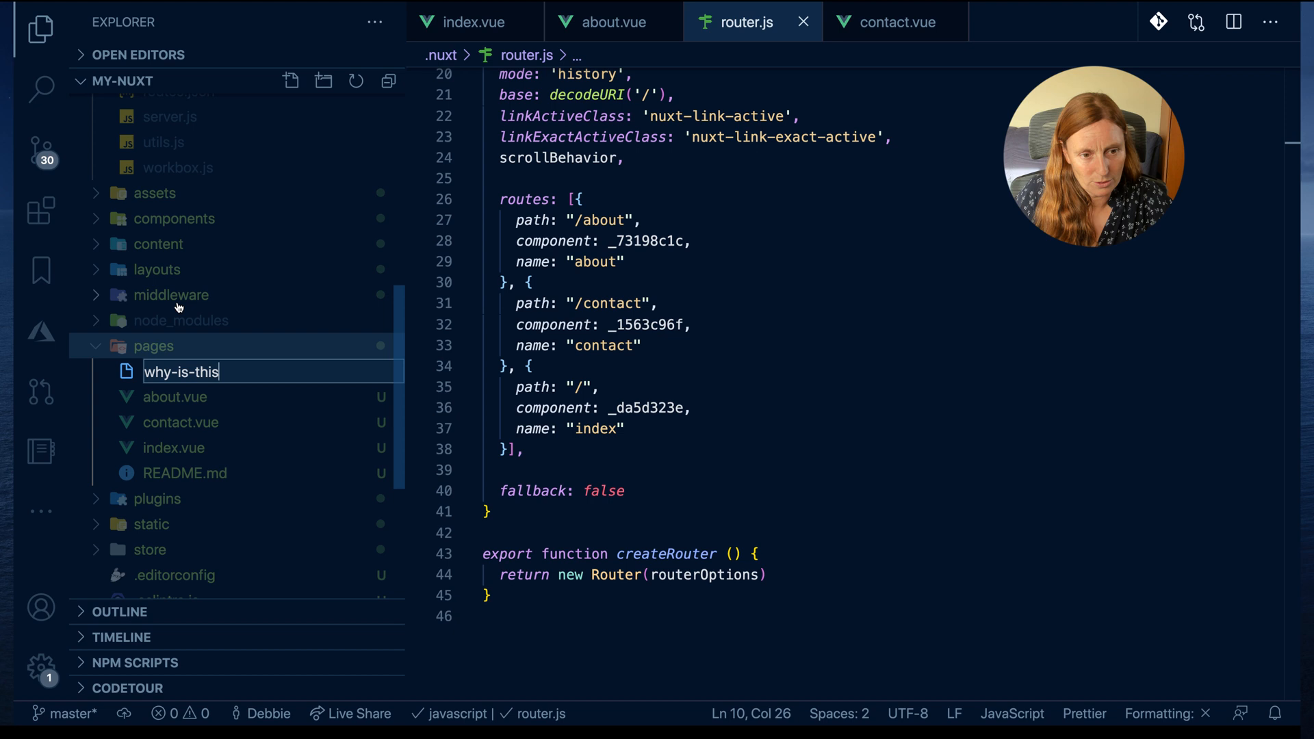
{"action": "type", "text": "-working.vu"}
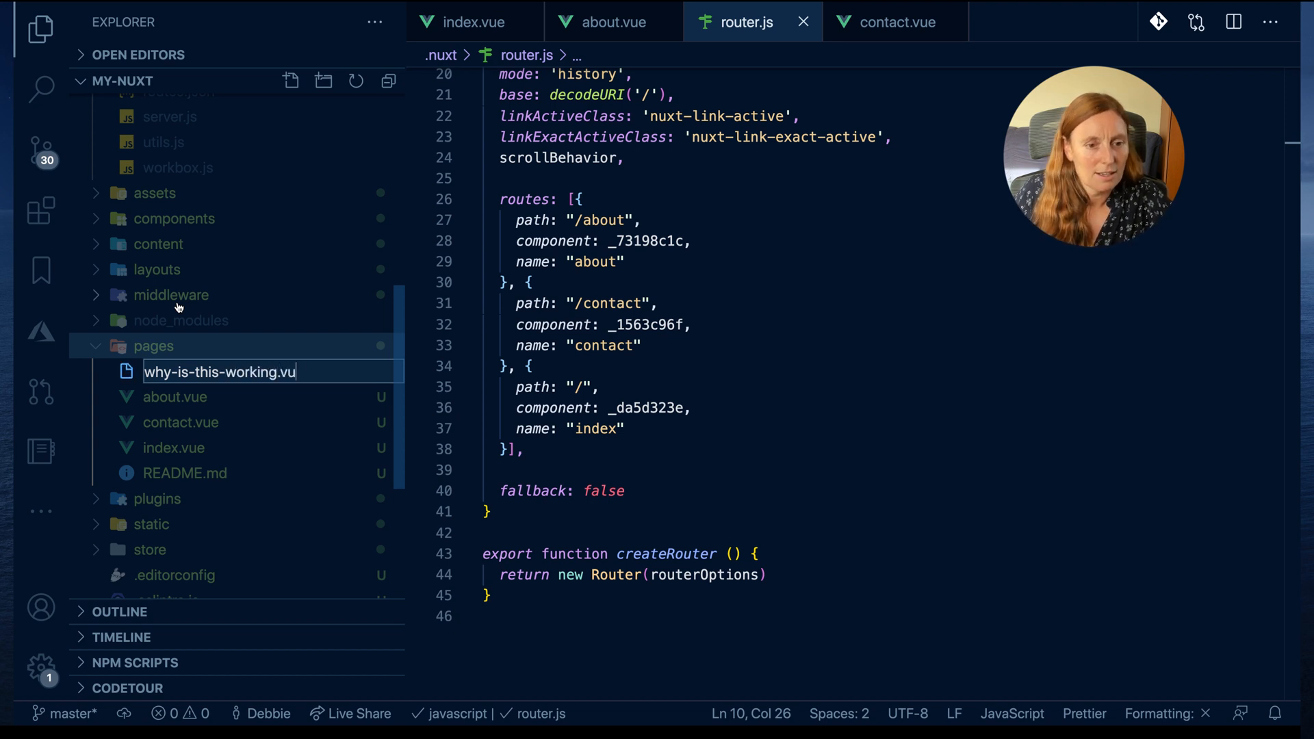
{"action": "key", "text": "Enter"}
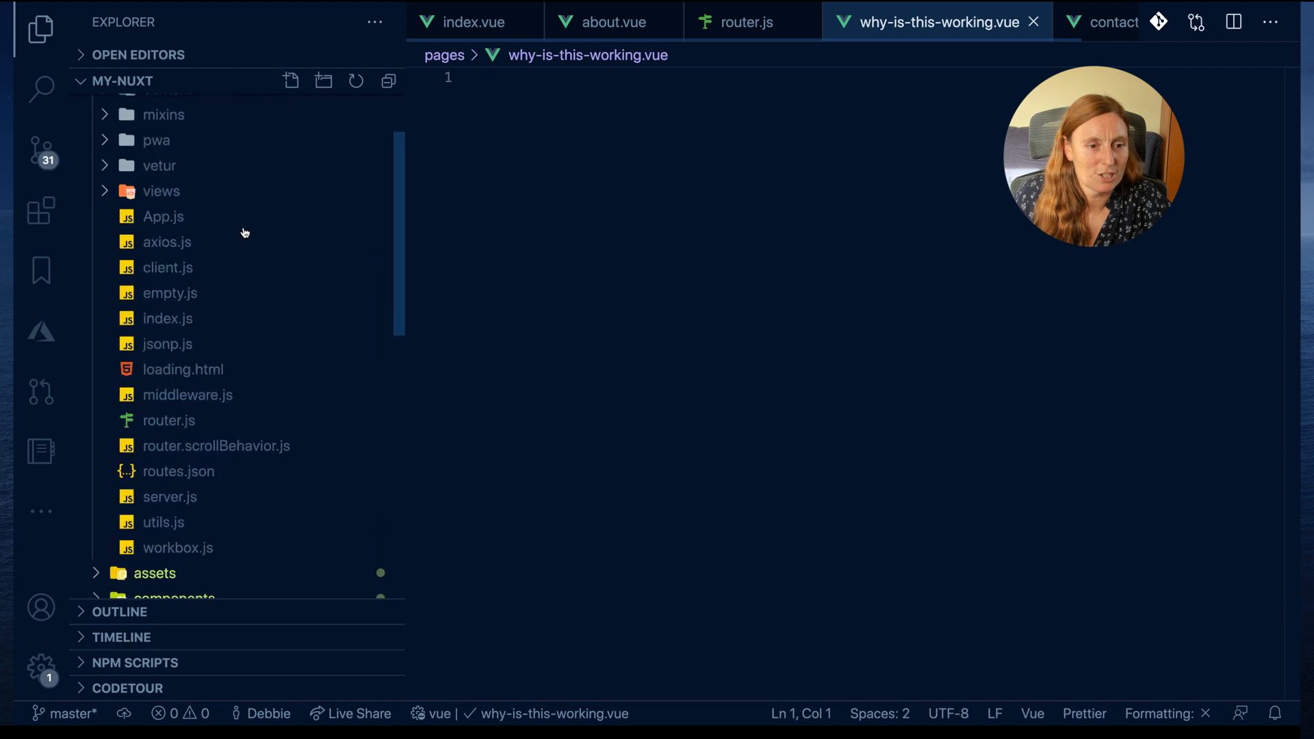
{"action": "mouse_move", "coordinate": [158, 428]}
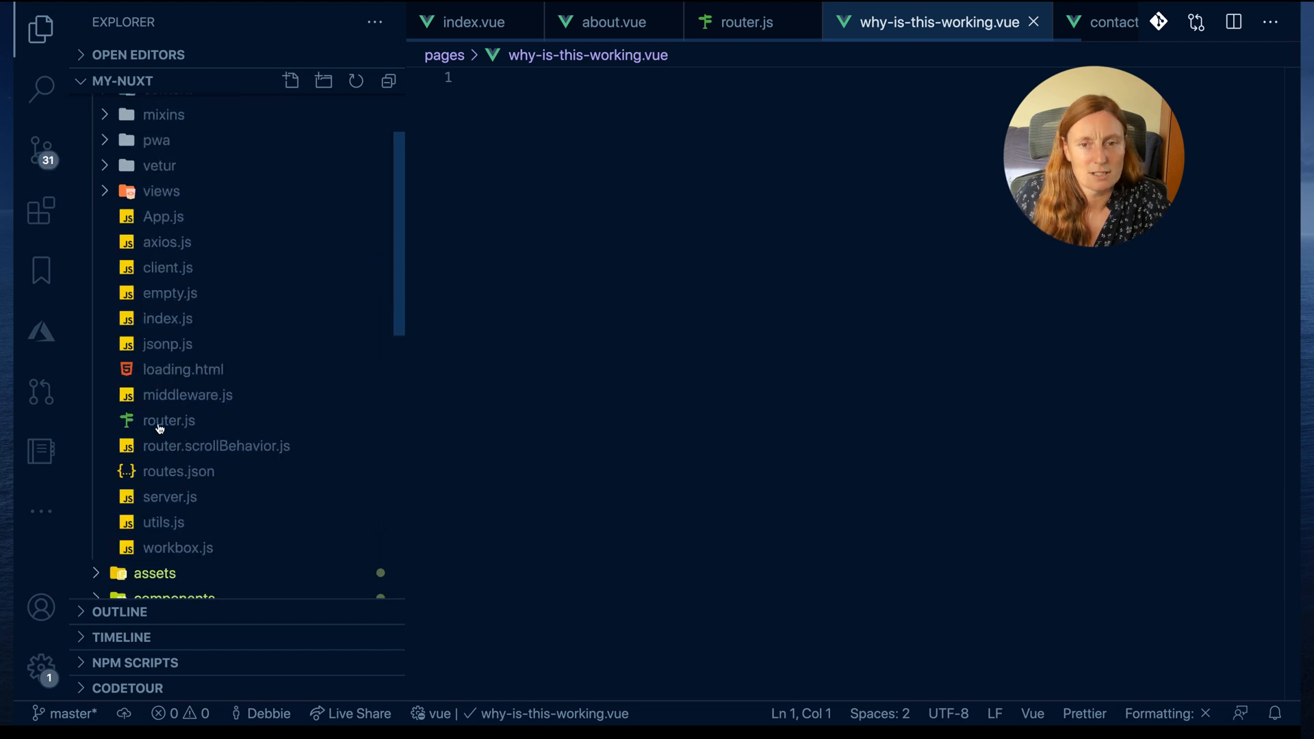
Open router.js to view the new /why-is-this-working route.
{"action": "left_click", "coordinate": [168, 420]}
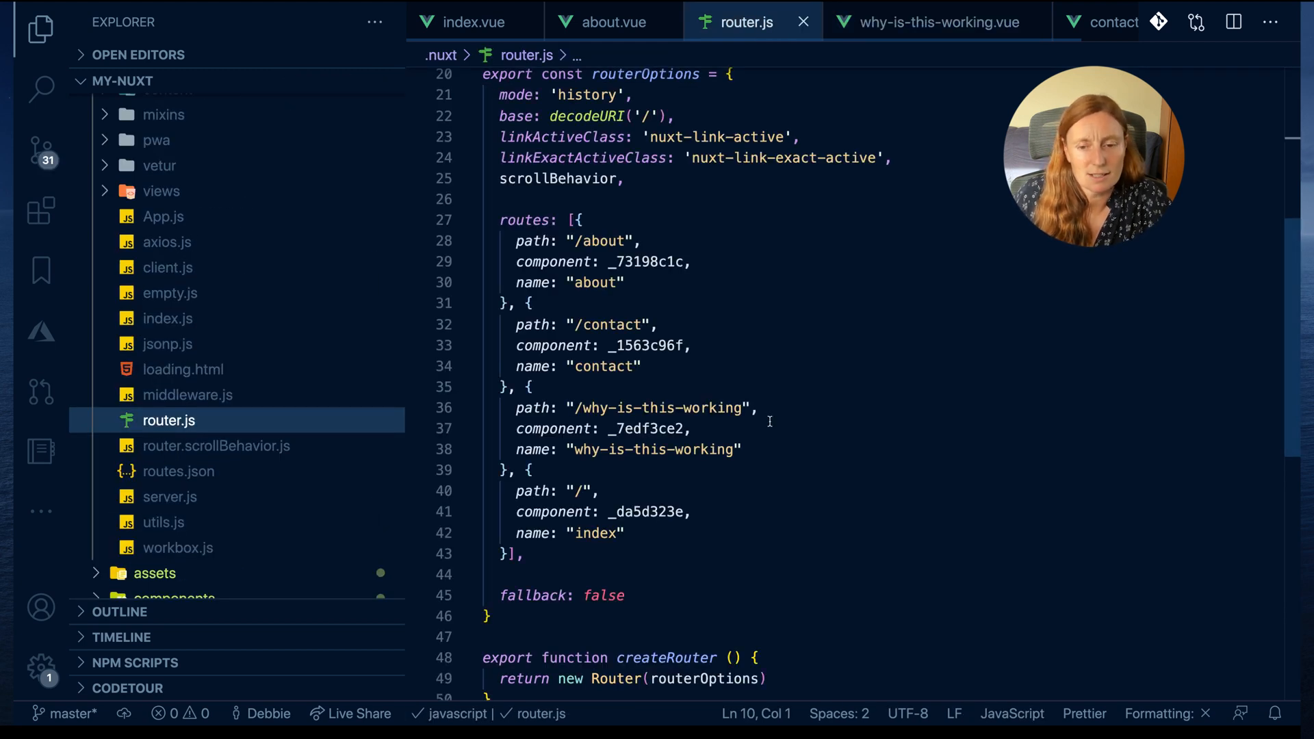